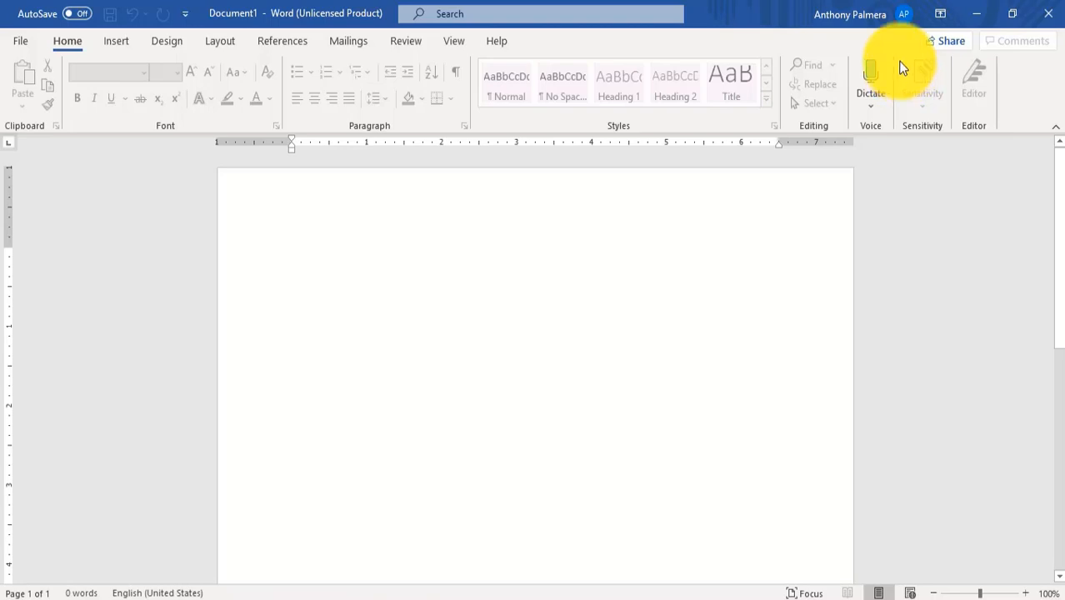
pyautogui.moveTo(898, 46)
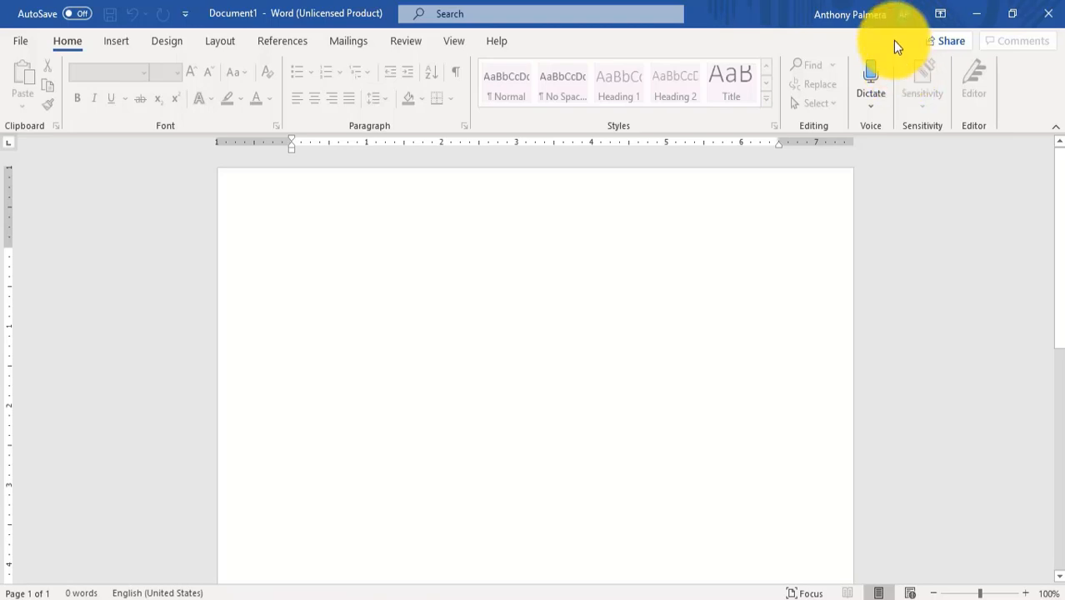
# Close Word, relaunch it from the taskbar and start a new blank document.
pyautogui.click(291, 254)
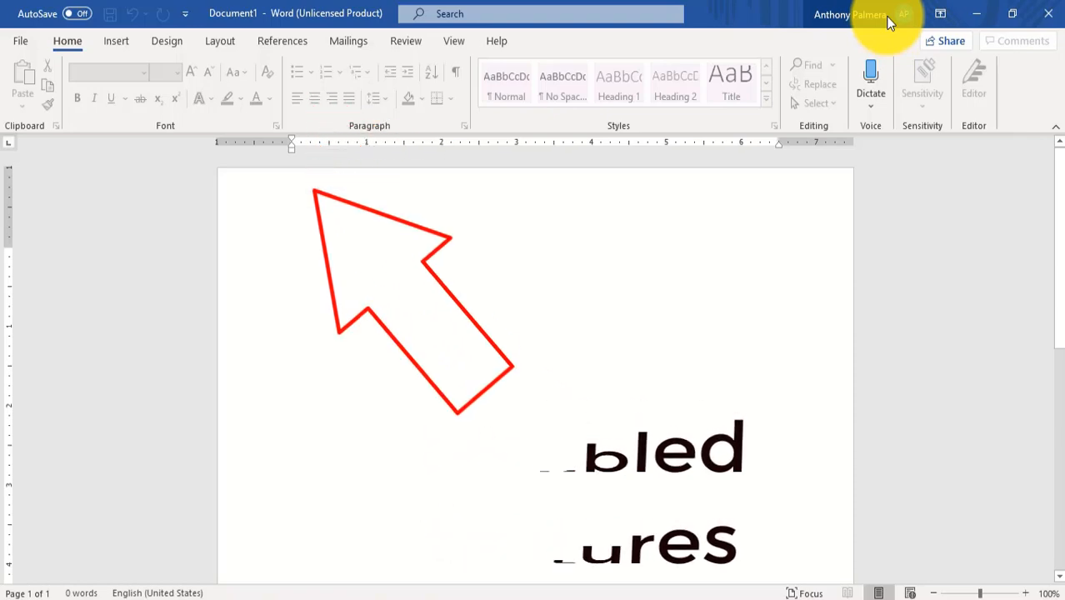
pyautogui.click(977, 13)
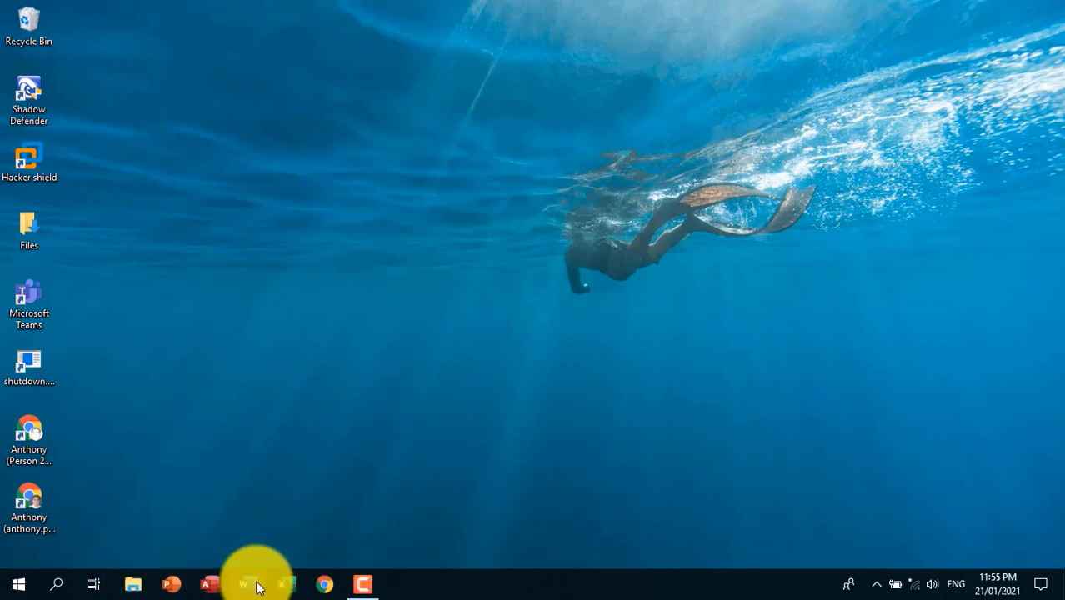
pyautogui.click(245, 583)
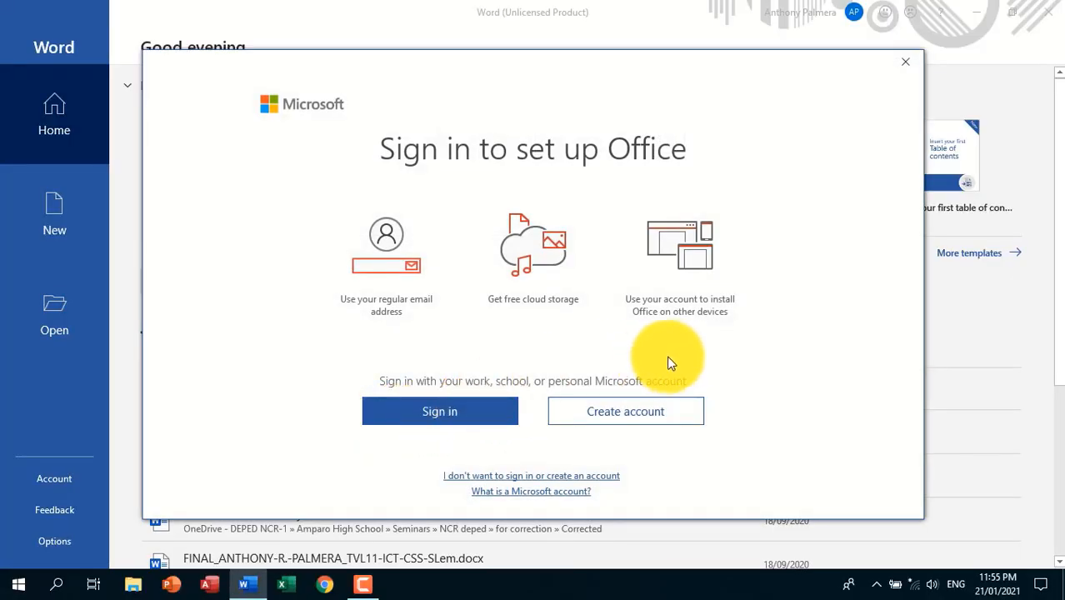
pyautogui.moveTo(907, 68)
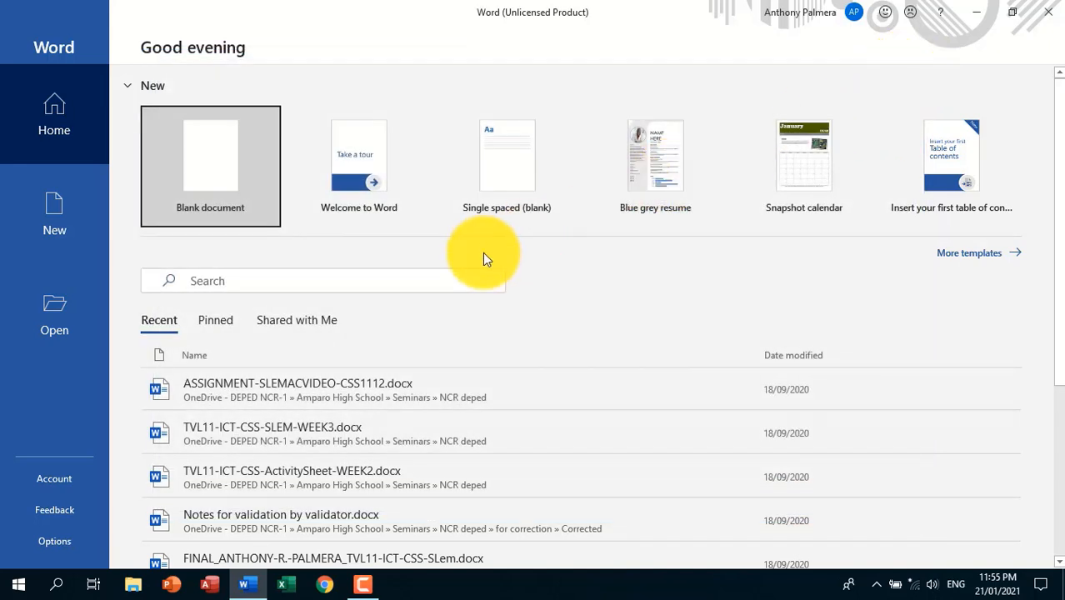
pyautogui.moveTo(191, 183)
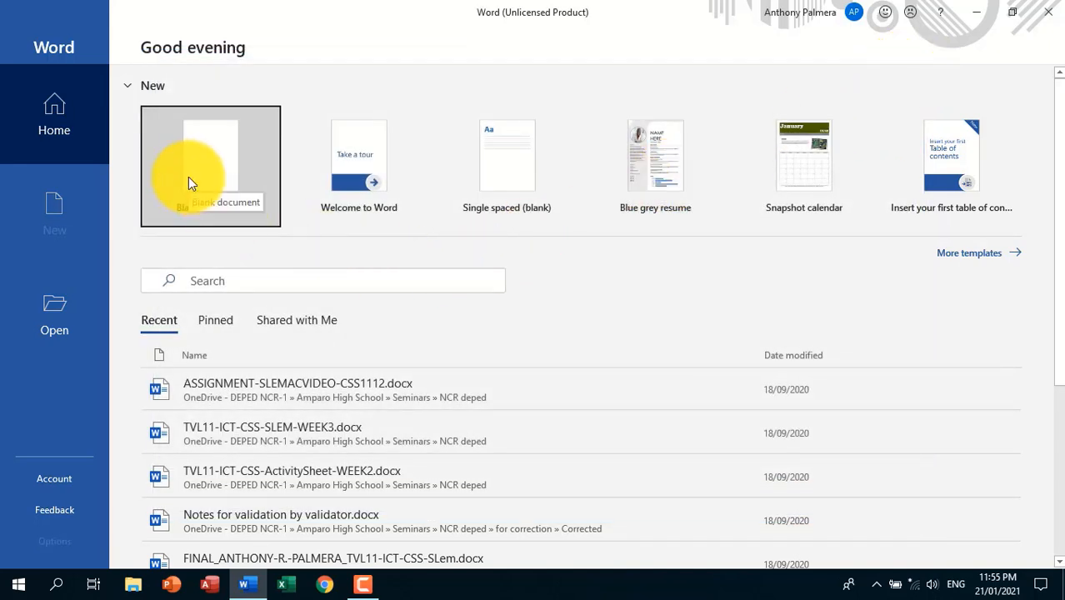
pyautogui.click(210, 166)
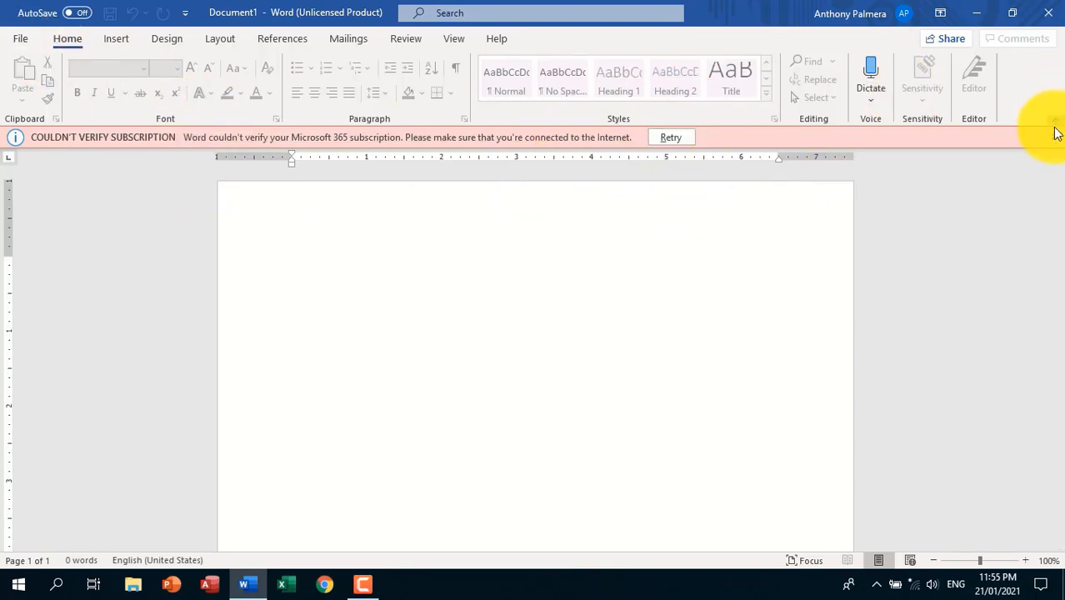
# Show the signed-in account's details from the title bar.
pyautogui.click(1057, 120)
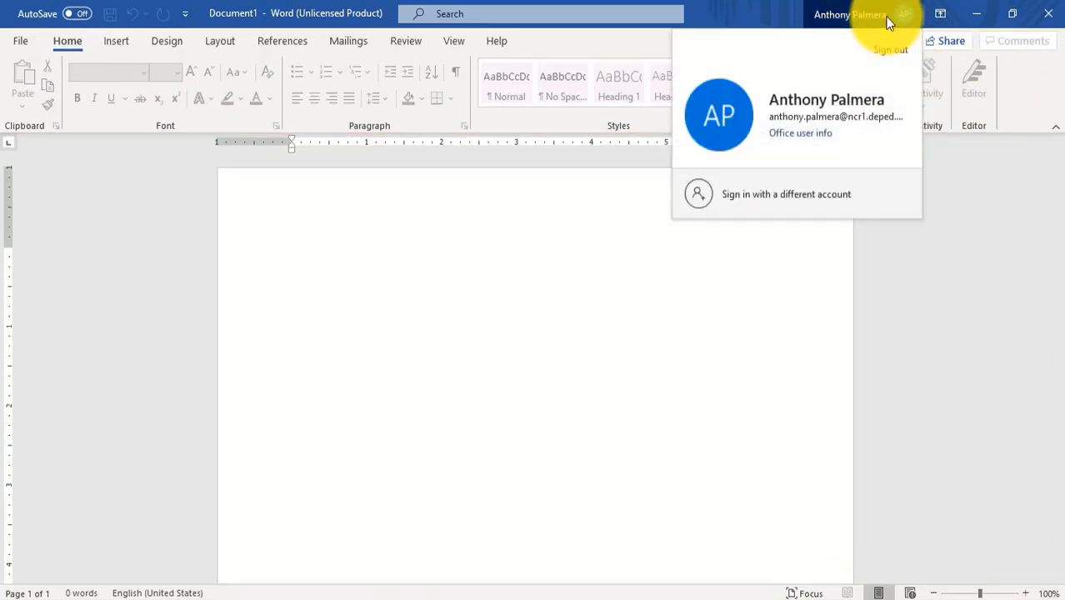
pyautogui.moveTo(803, 125)
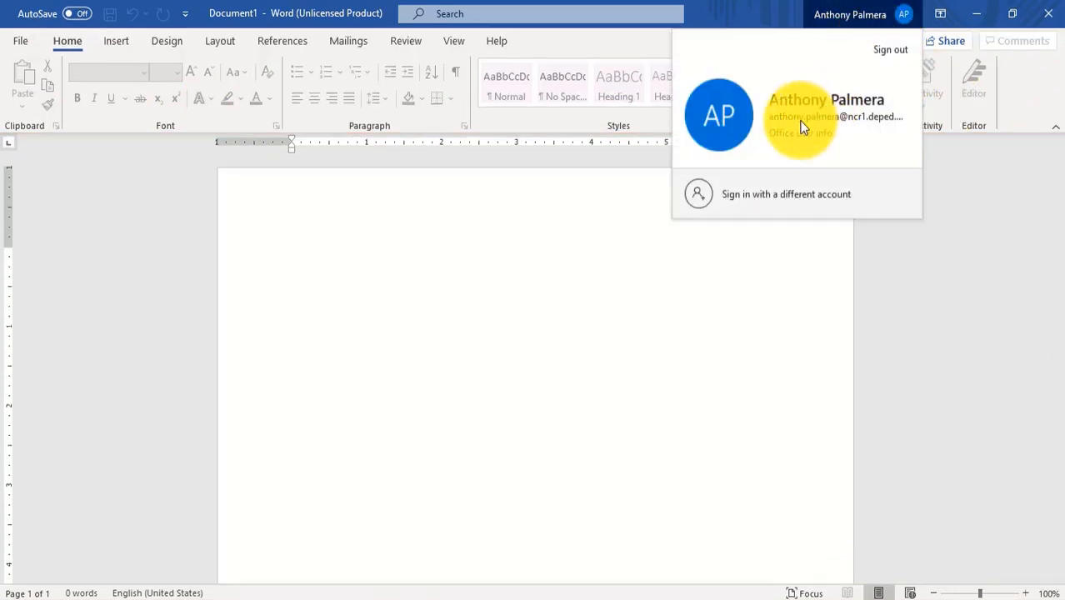
pyautogui.moveTo(536, 163)
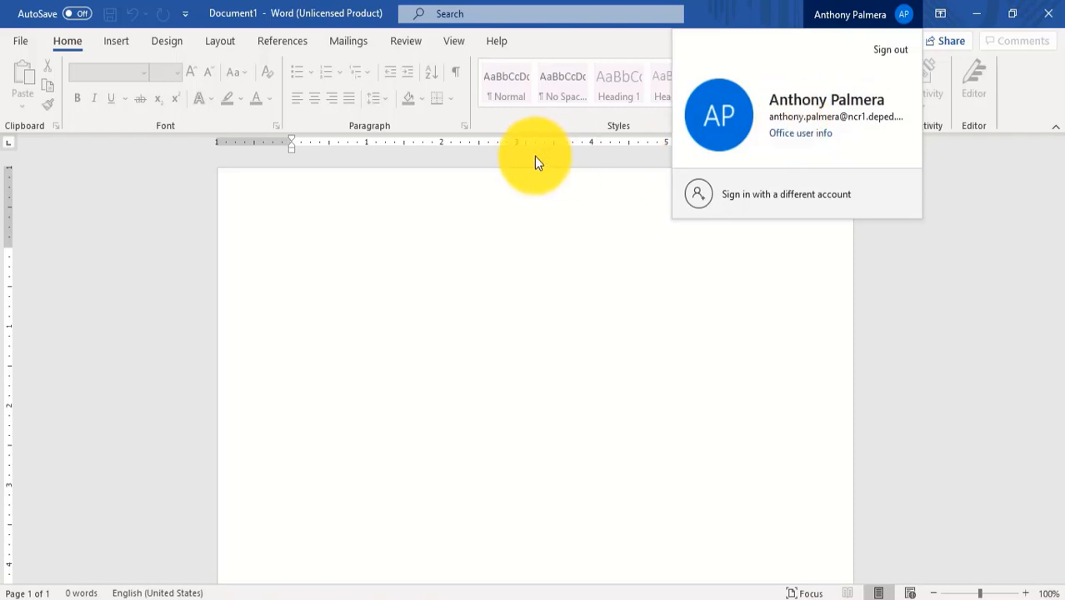
pyautogui.moveTo(325, 150)
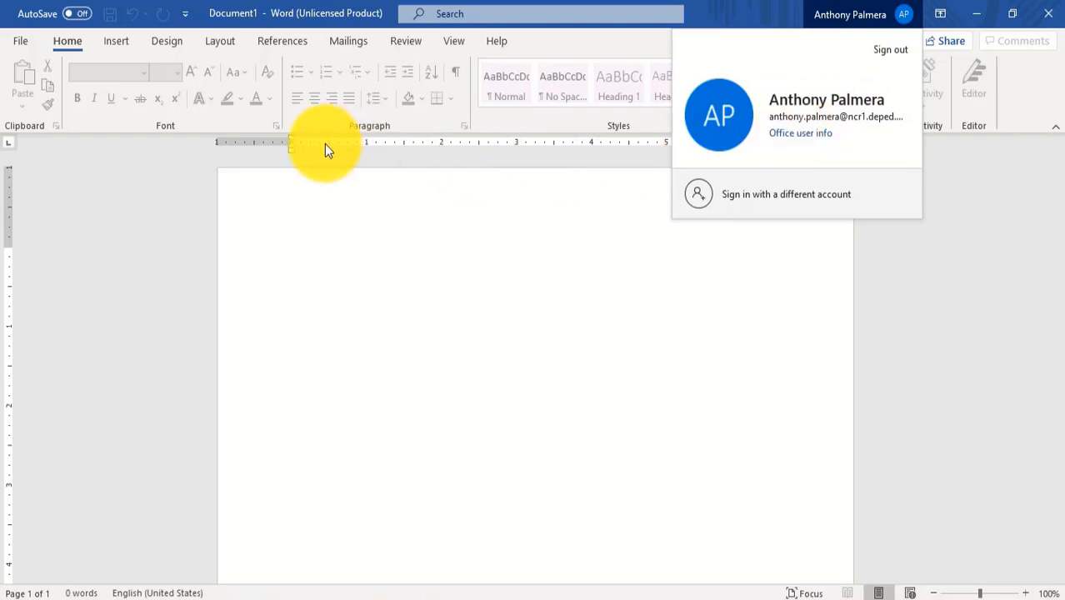
pyautogui.moveTo(98, 98)
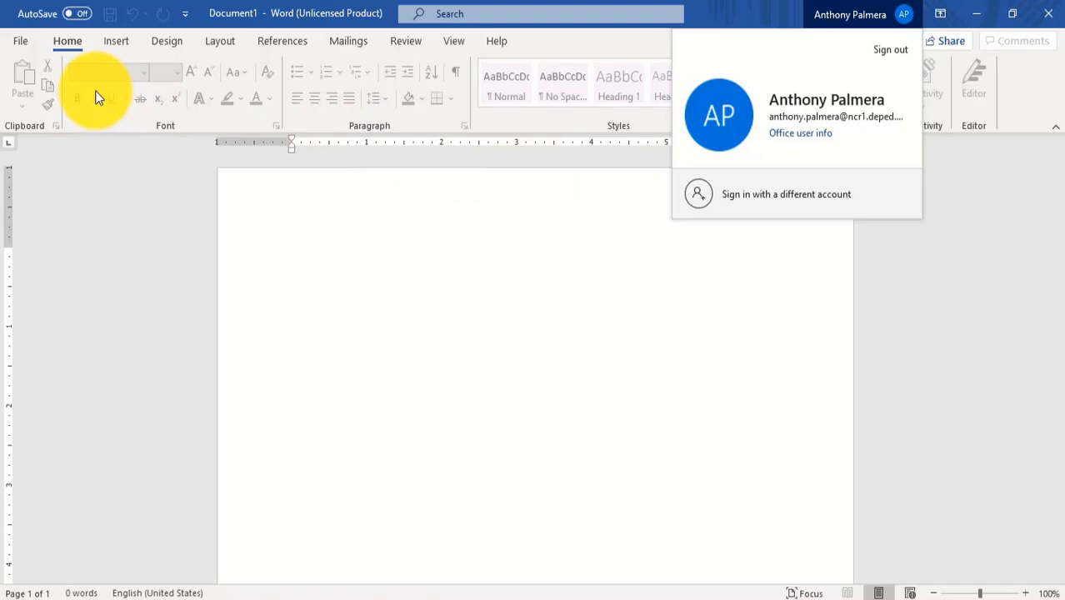
pyautogui.moveTo(53, 75)
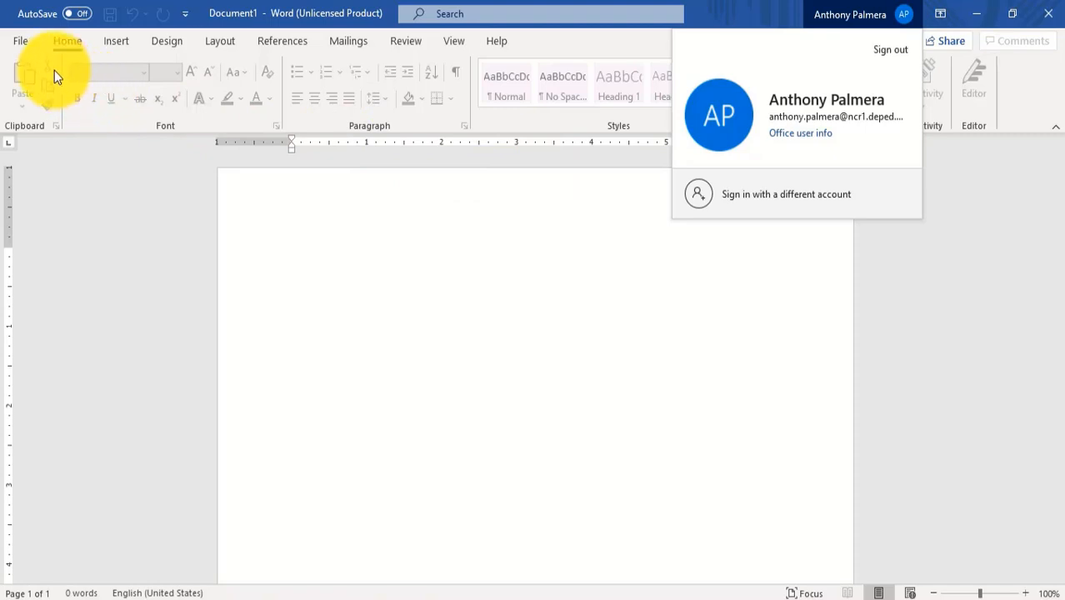
# Go to File > Account and expand Update Options to show the update actions.
pyautogui.click(20, 40)
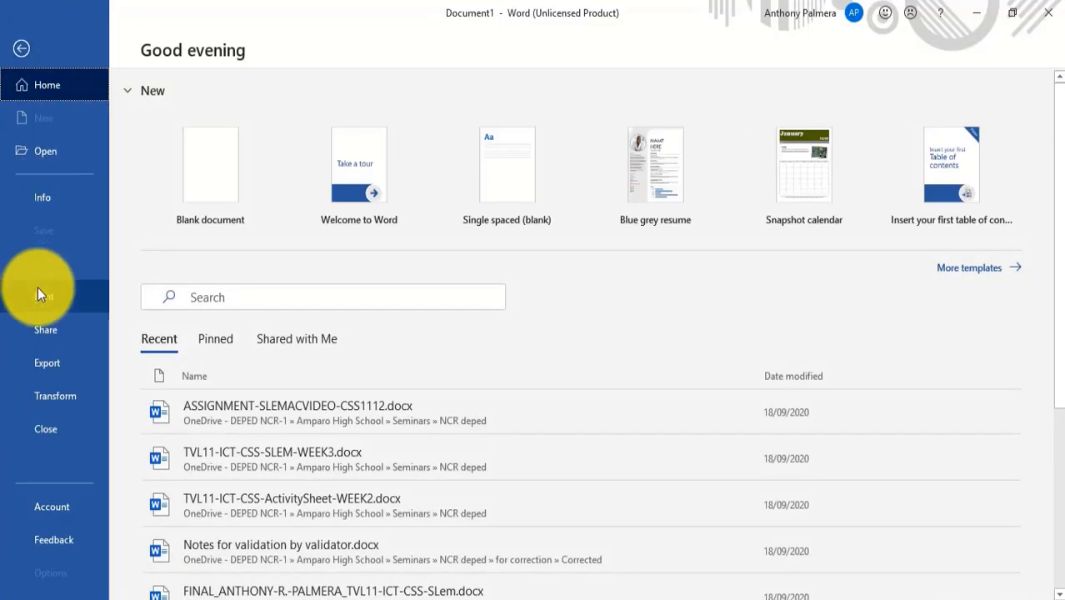
pyautogui.click(52, 507)
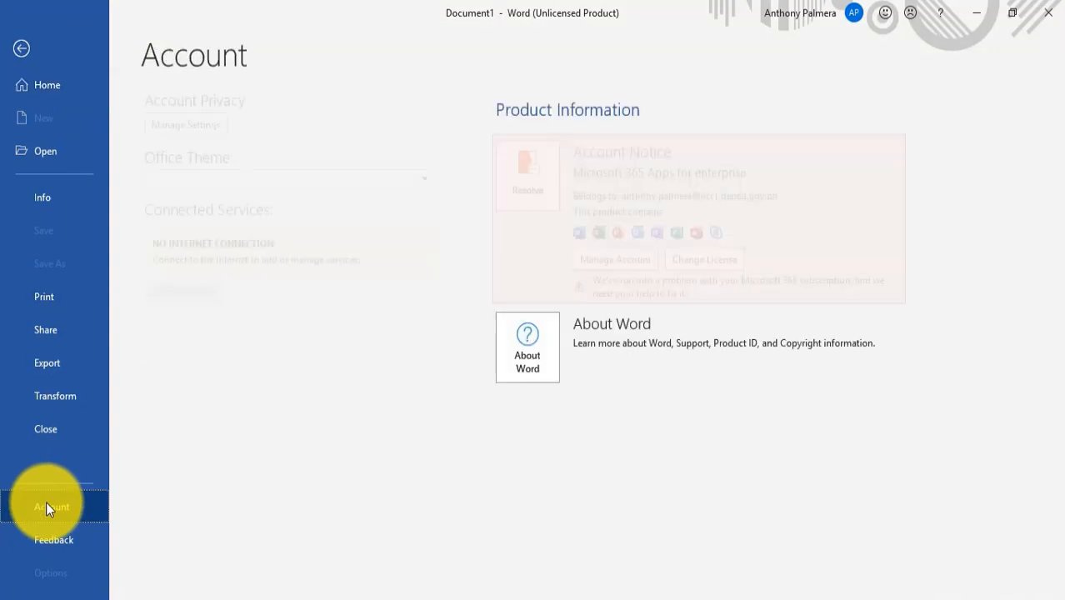
pyautogui.click(51, 506)
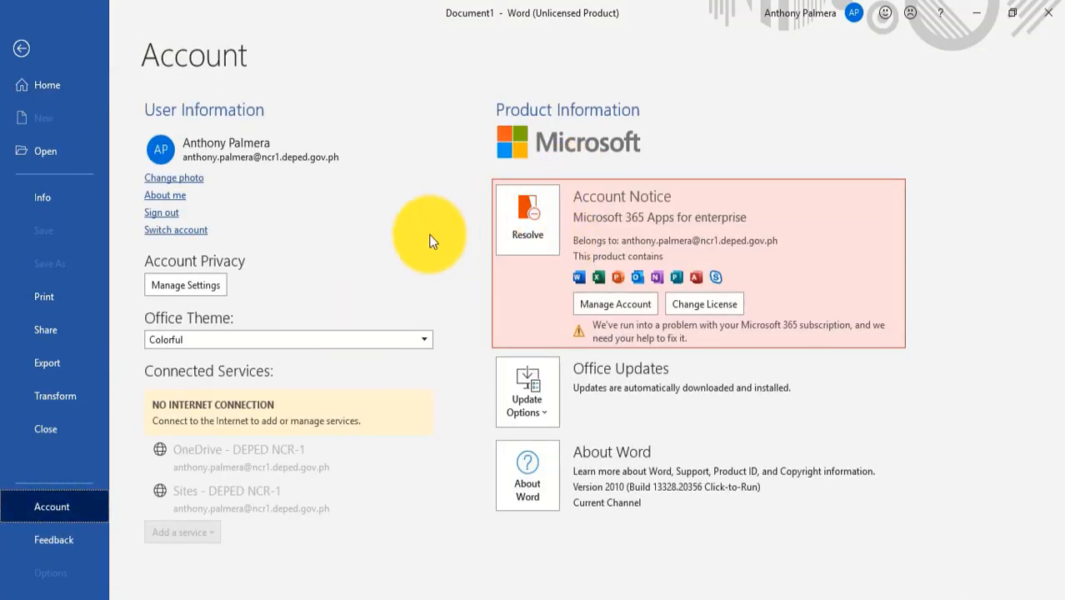
pyautogui.moveTo(664, 277)
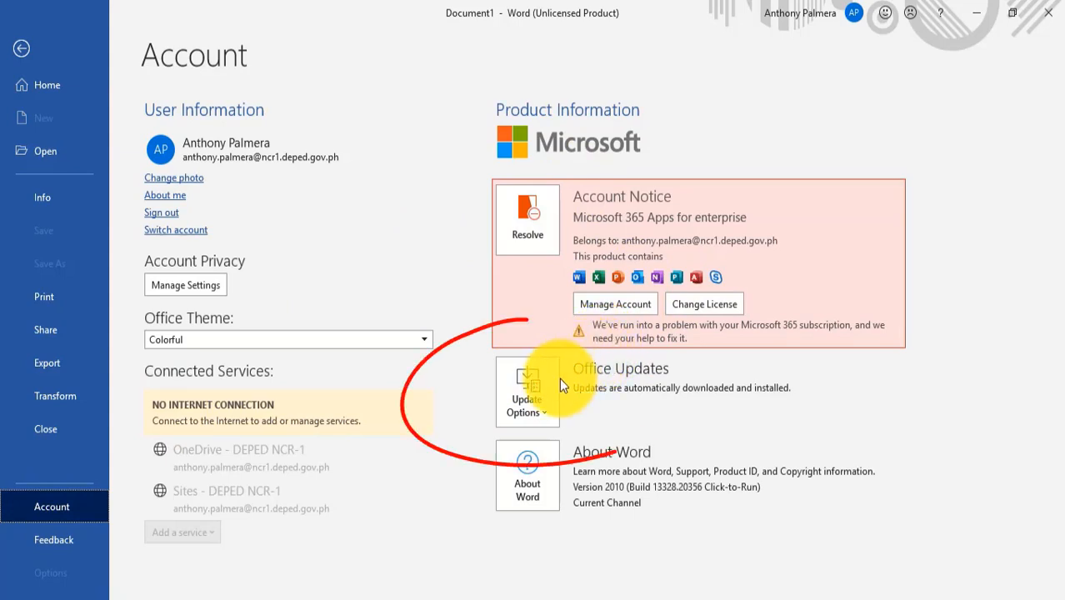
pyautogui.click(526, 392)
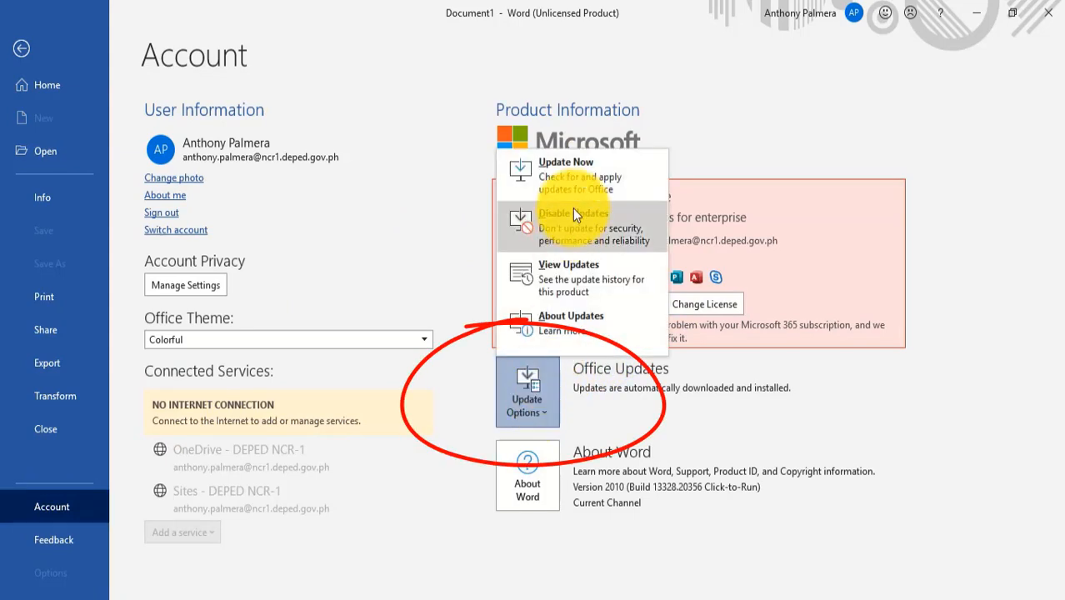
pyautogui.moveTo(843, 447)
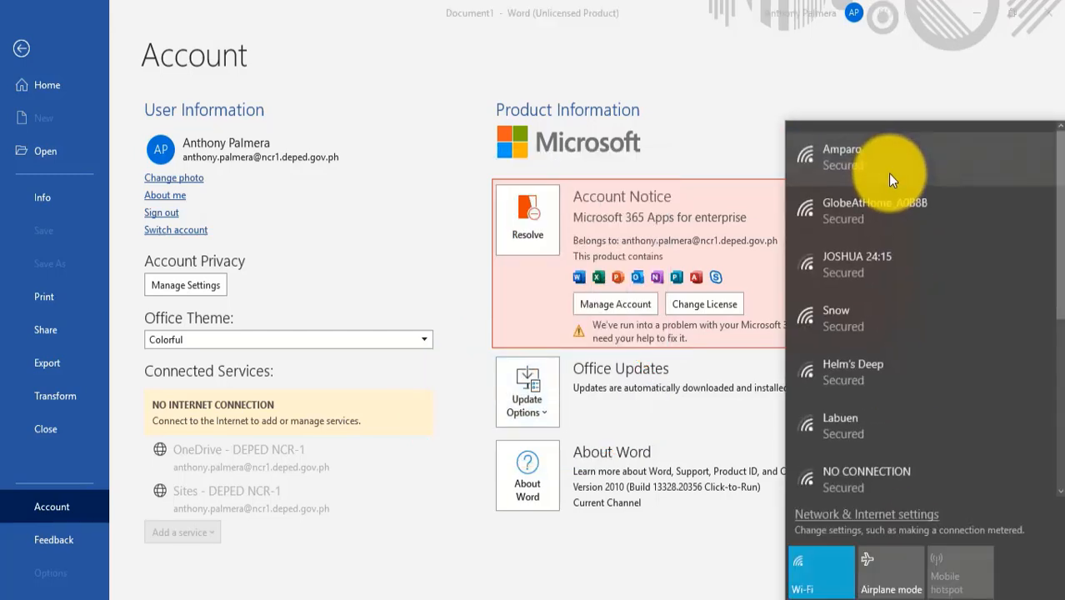
# Connect to the Amparo wireless network from the Wi-Fi list.
pyautogui.click(841, 159)
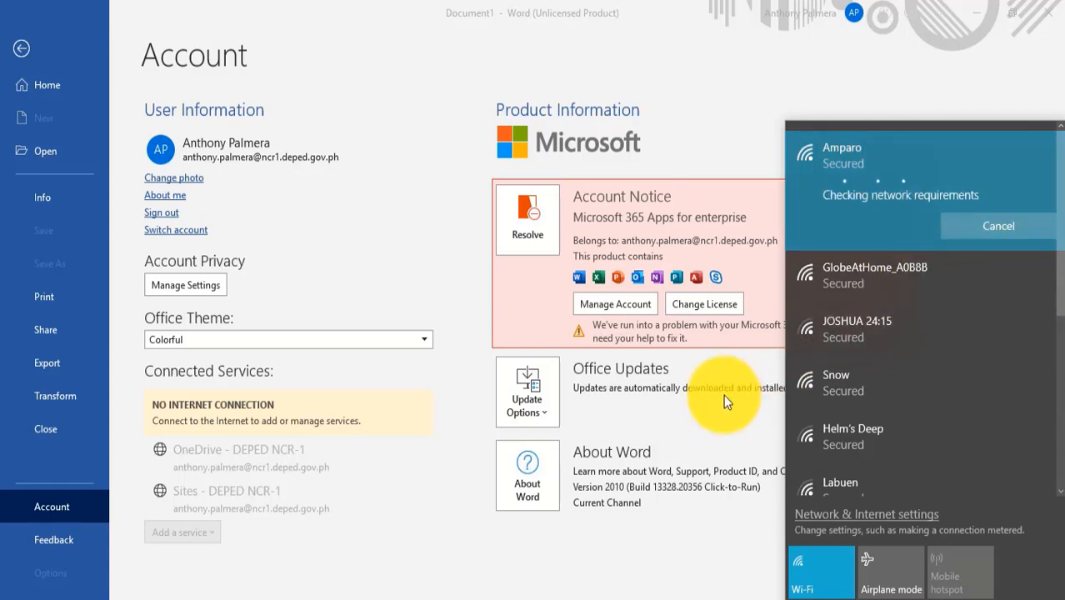
pyautogui.moveTo(573, 542)
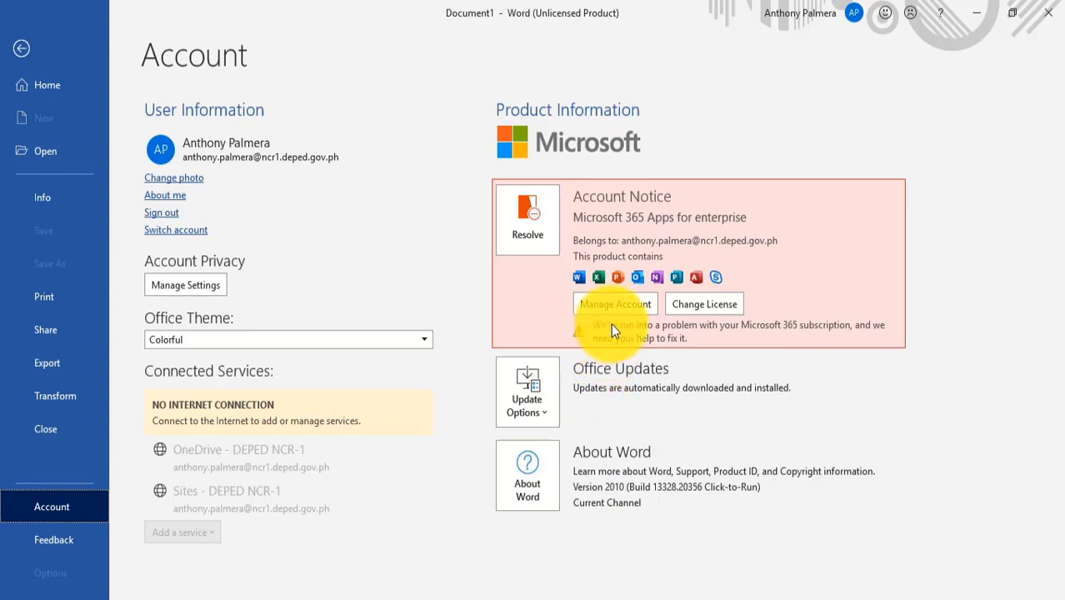
# Run Update Now from Update Options and let the updater close Word.
pyautogui.click(526, 392)
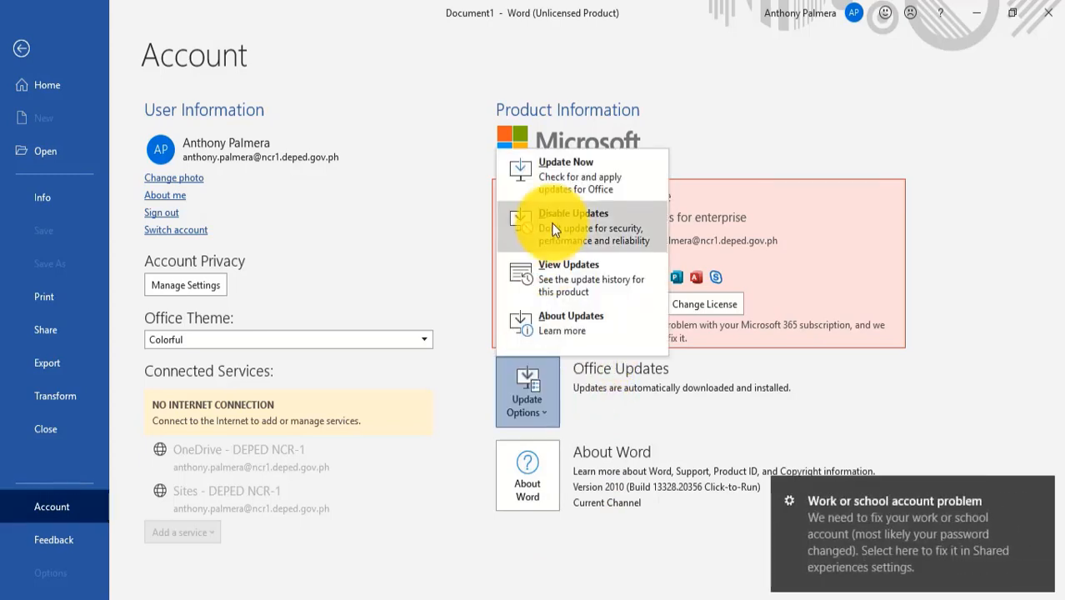
pyautogui.moveTo(565, 175)
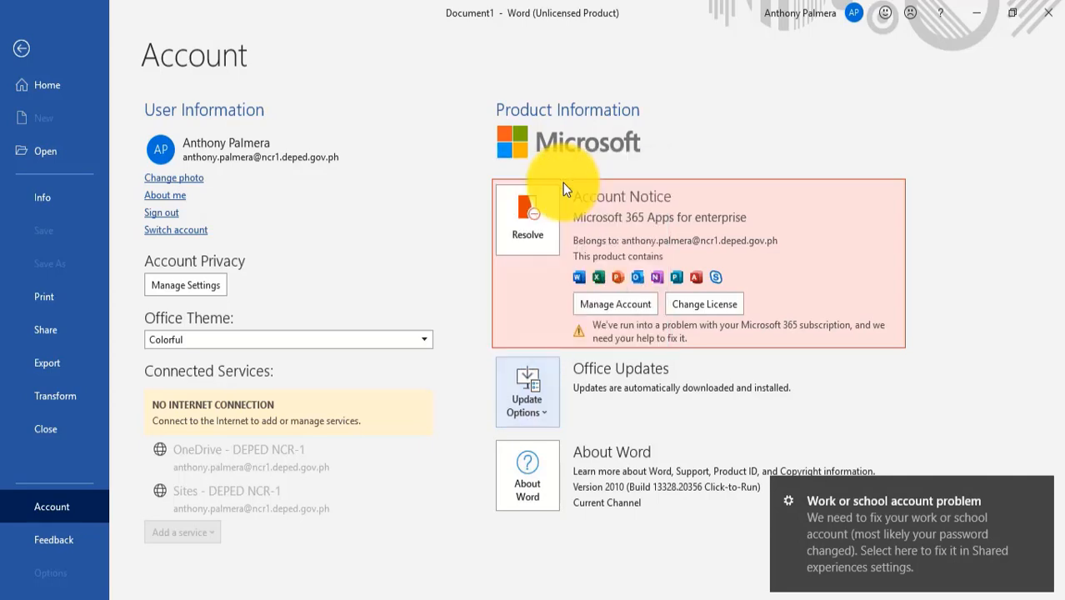
pyautogui.click(526, 392)
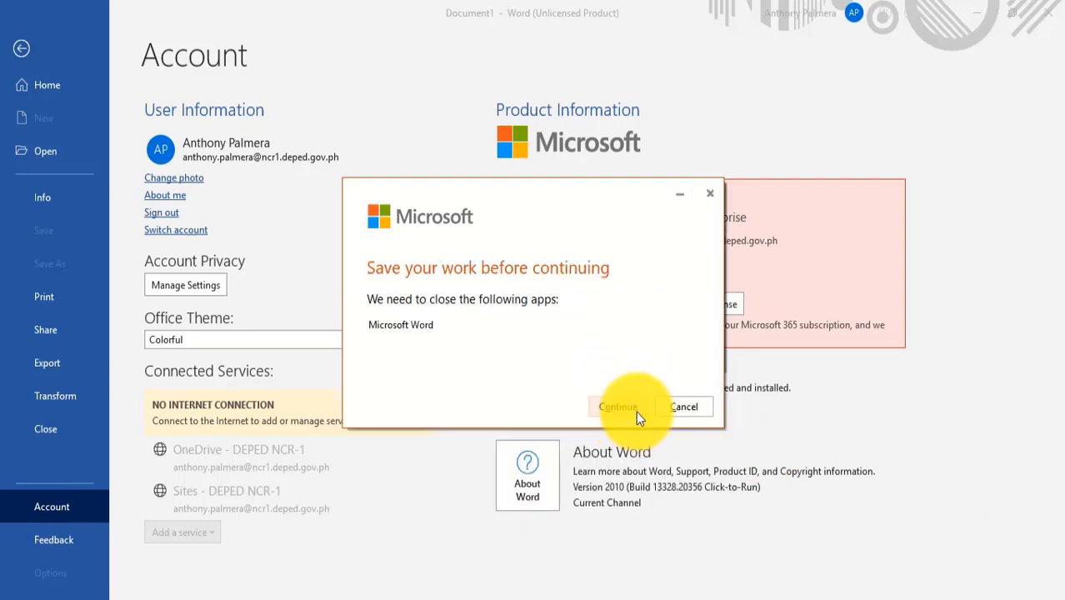
pyautogui.click(617, 407)
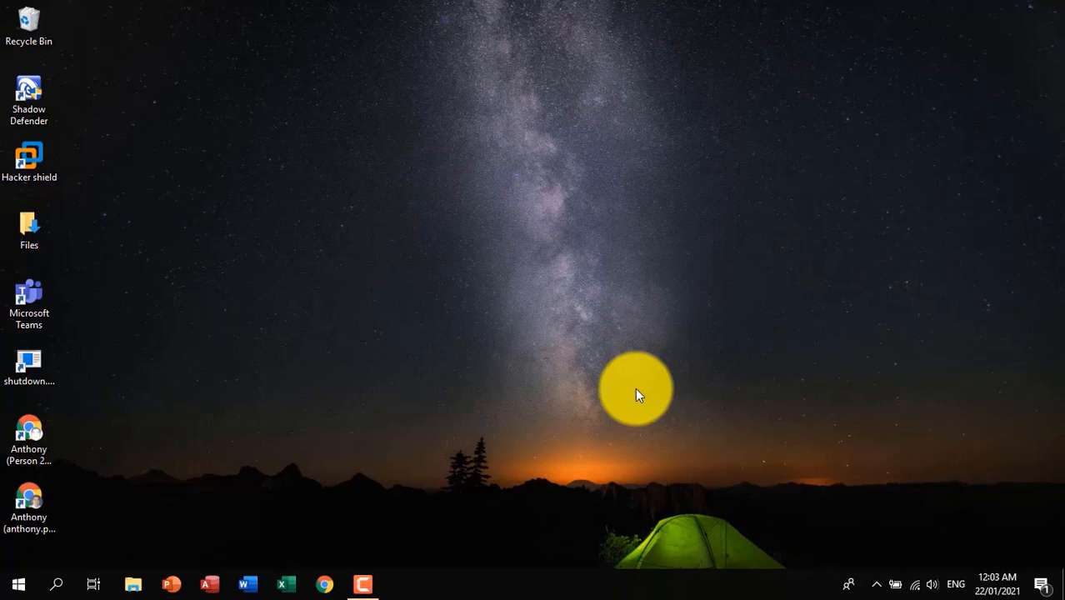
pyautogui.moveTo(263, 587)
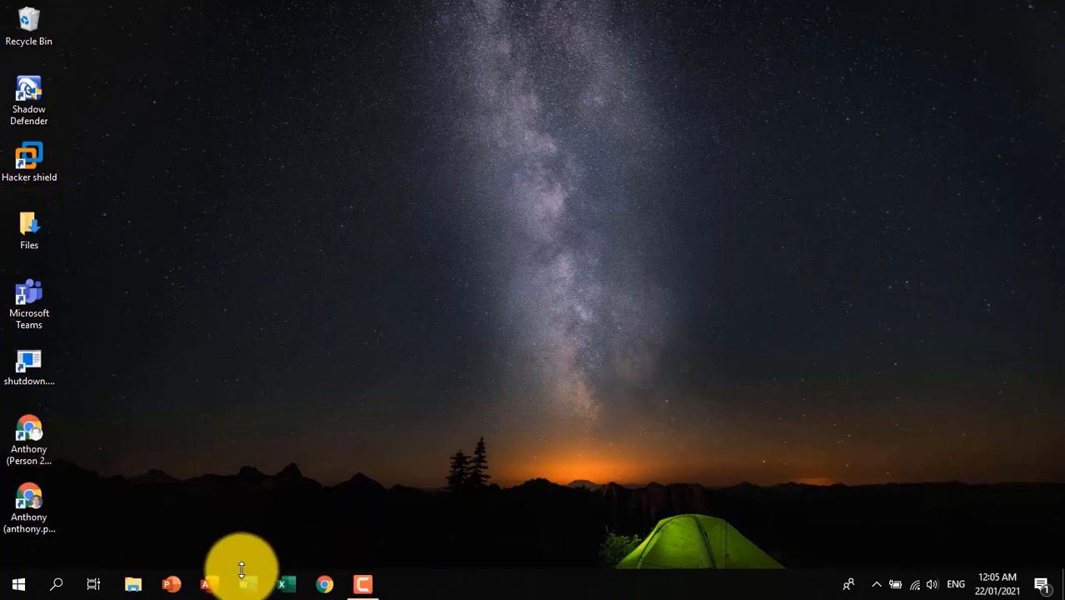
# Relaunch the updated Word from the taskbar and start a blank document.
pyautogui.click(243, 584)
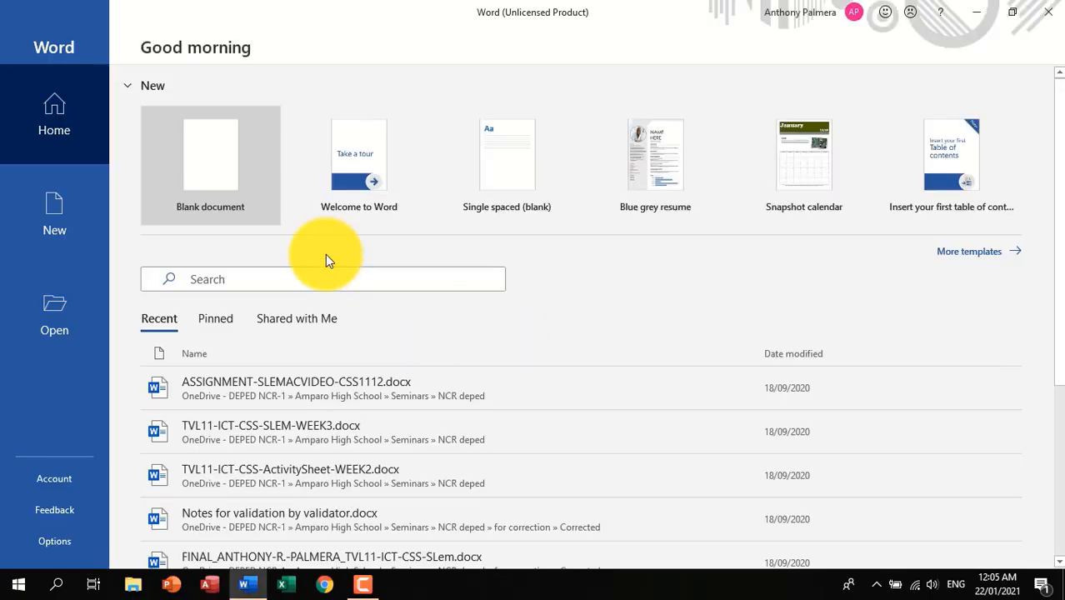
pyautogui.click(209, 165)
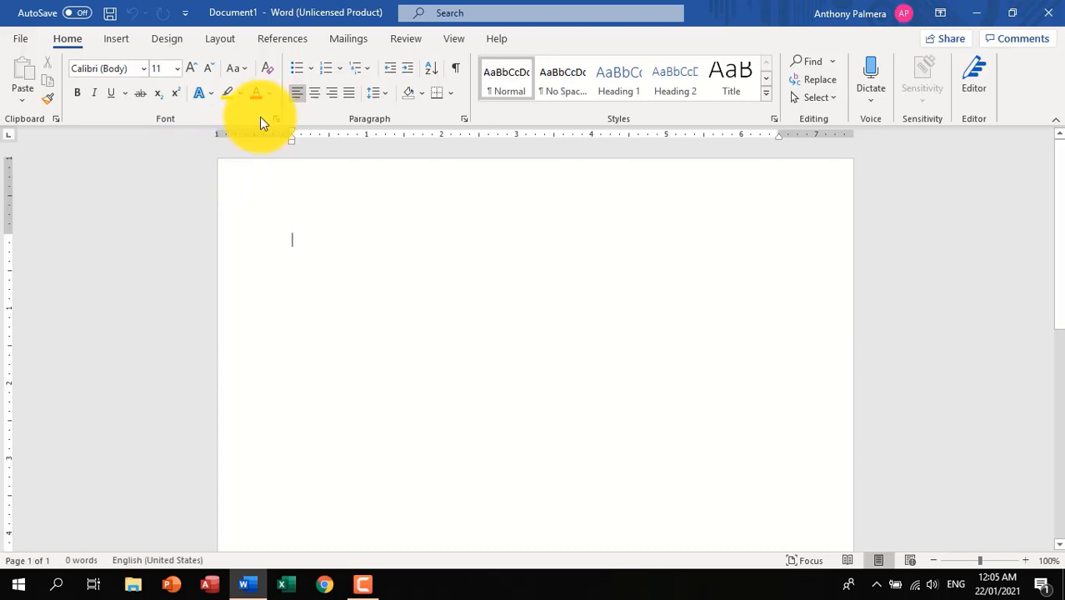
pyautogui.moveTo(447, 247)
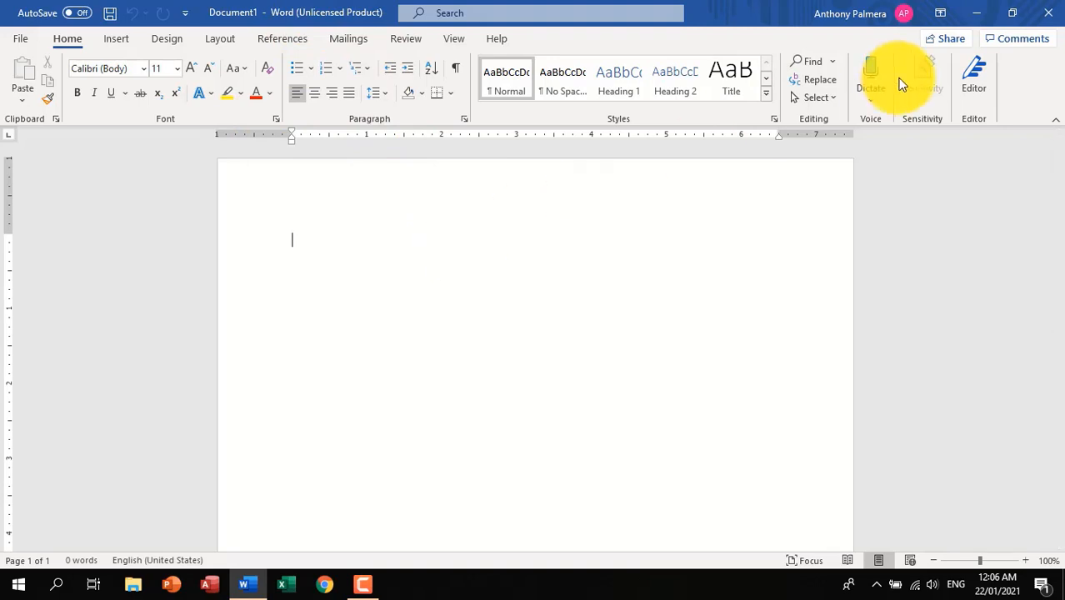
# Check the Account page reports Version 2012, then create a new blank document.
pyautogui.click(903, 13)
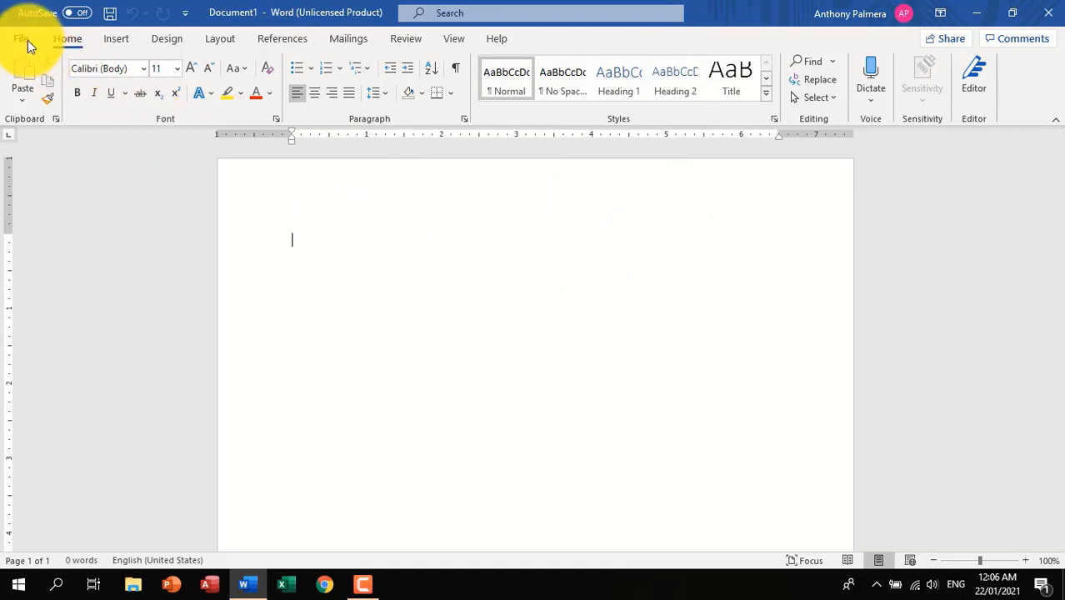
pyautogui.click(25, 38)
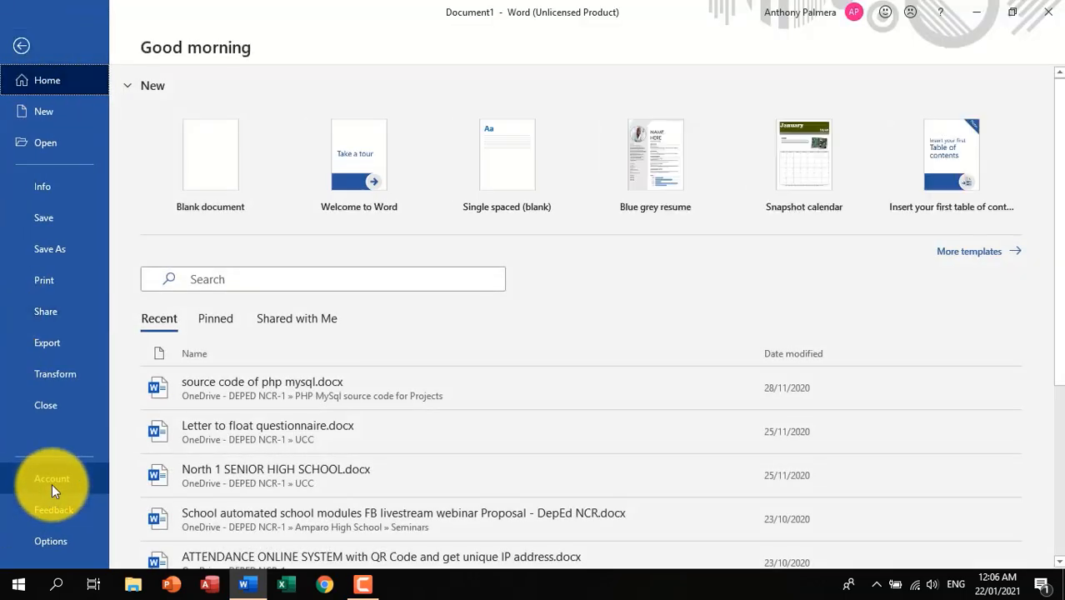
pyautogui.click(51, 477)
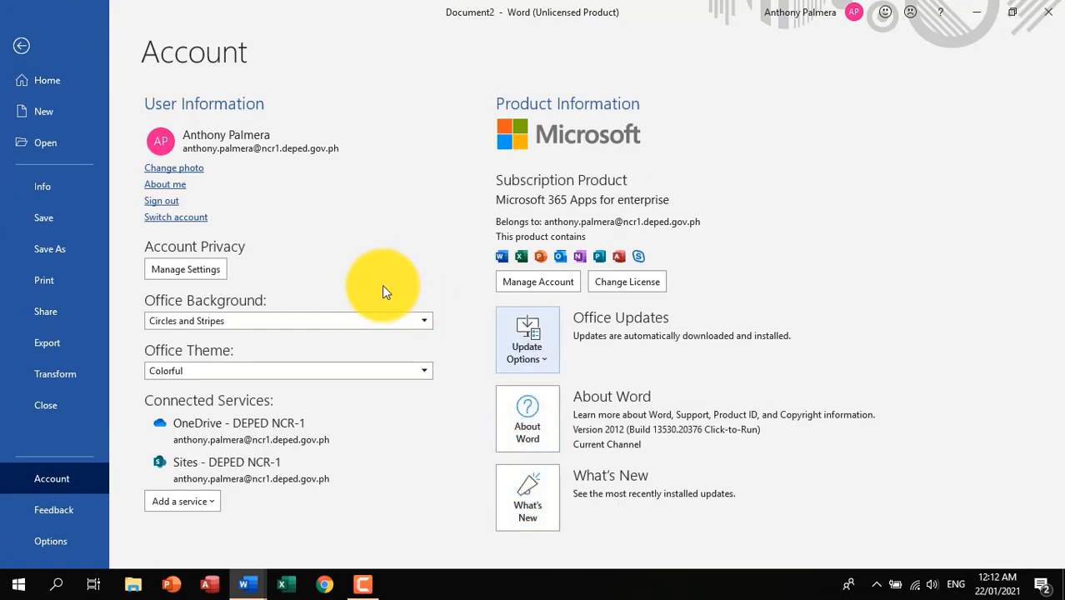
pyautogui.moveTo(43, 111)
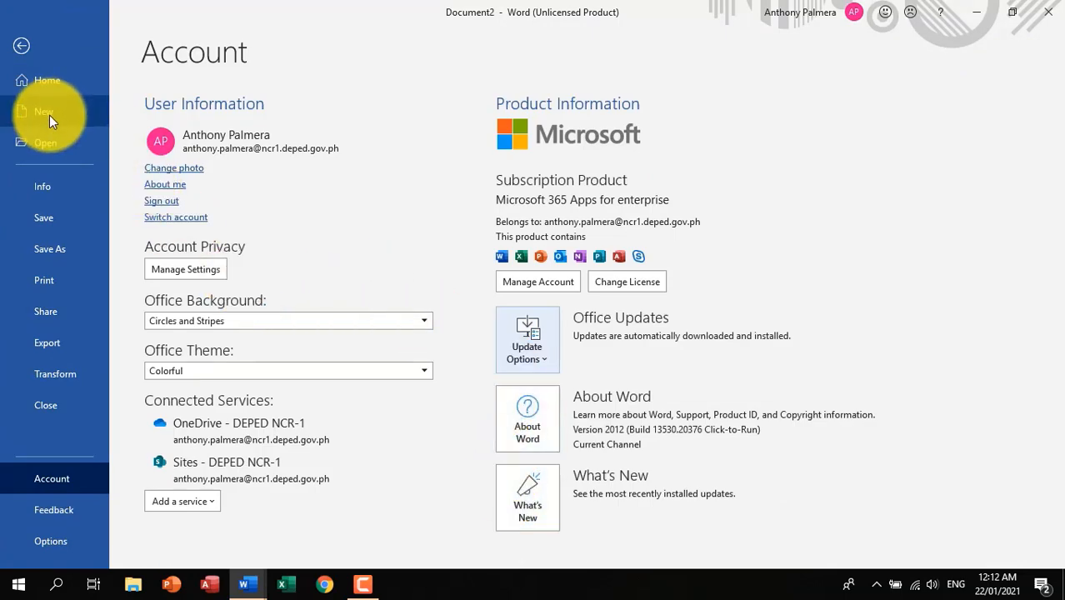
pyautogui.click(43, 110)
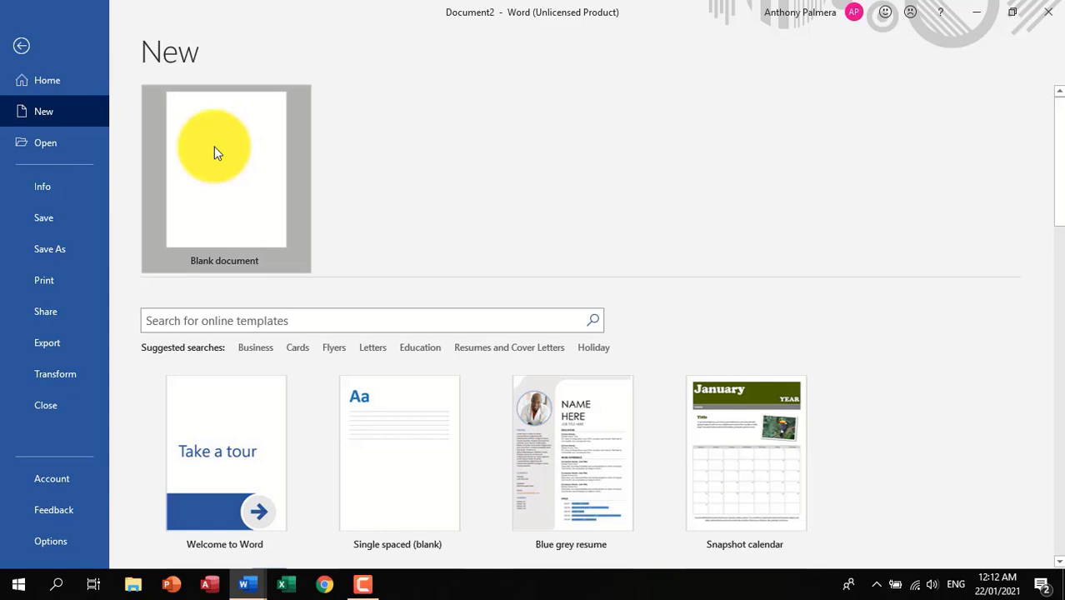
pyautogui.click(224, 167)
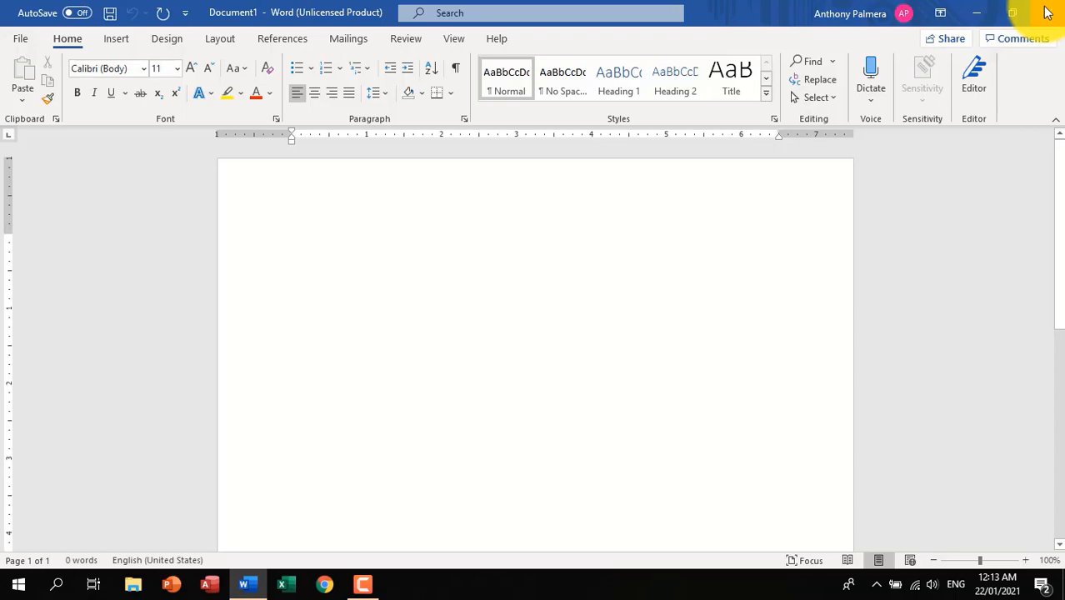
# Close Word, disconnect from the Amparo Wi-Fi network and relaunch Word offline.
pyautogui.click(977, 13)
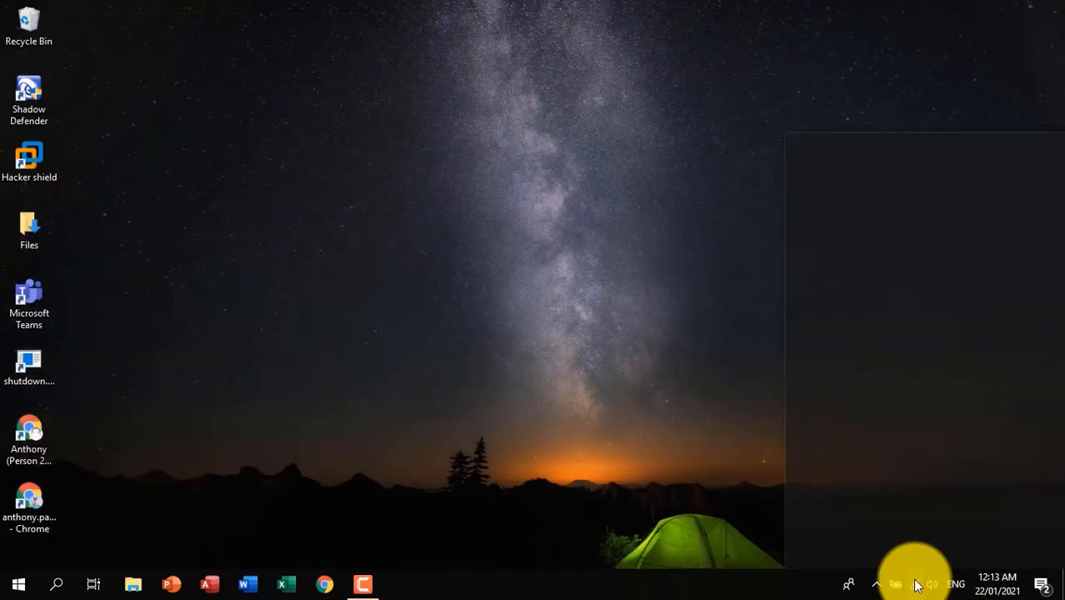
pyautogui.click(913, 583)
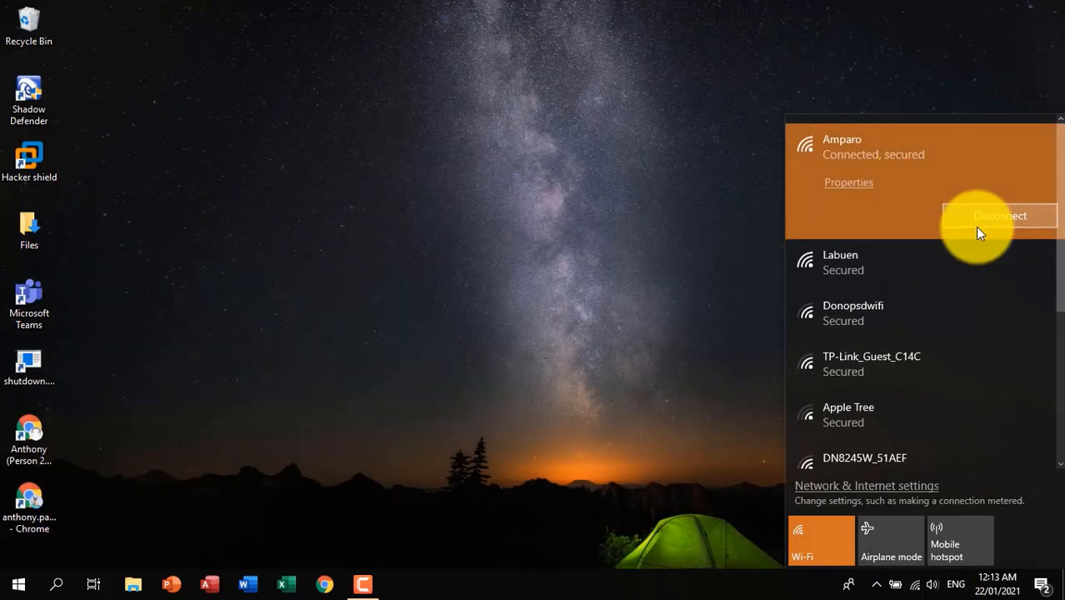
pyautogui.click(1000, 217)
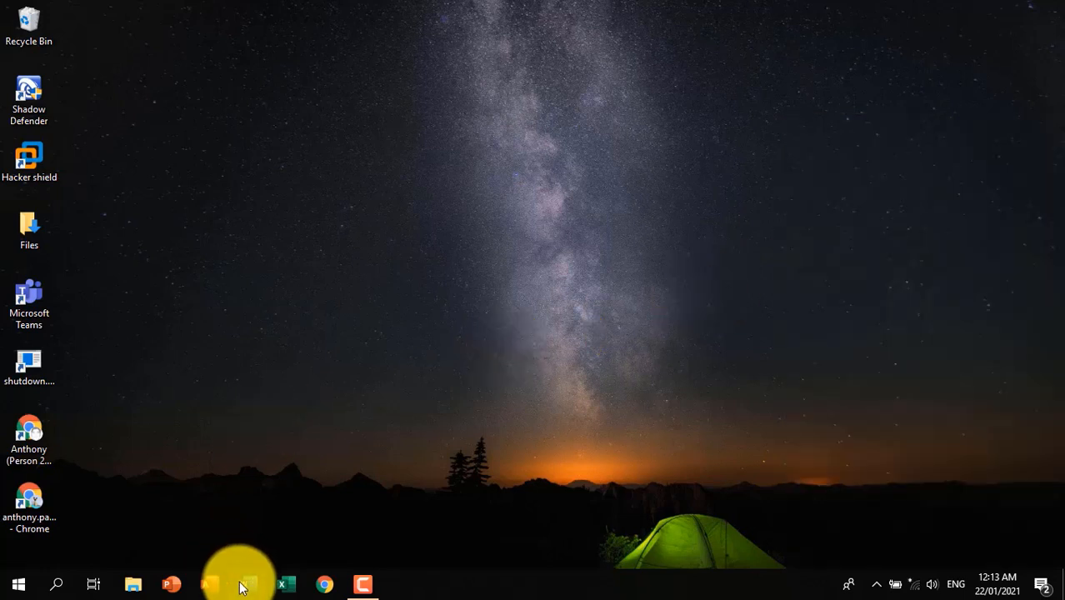
pyautogui.click(246, 583)
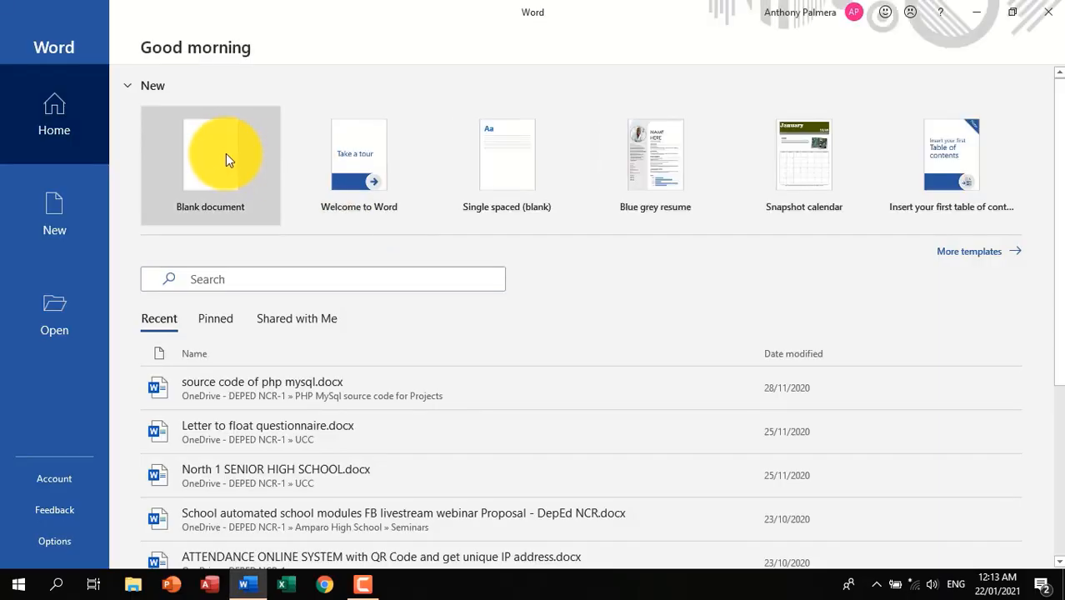
# Start a blank document, enter 'dadasd' while checking the Insert commands, then close it.
pyautogui.click(210, 165)
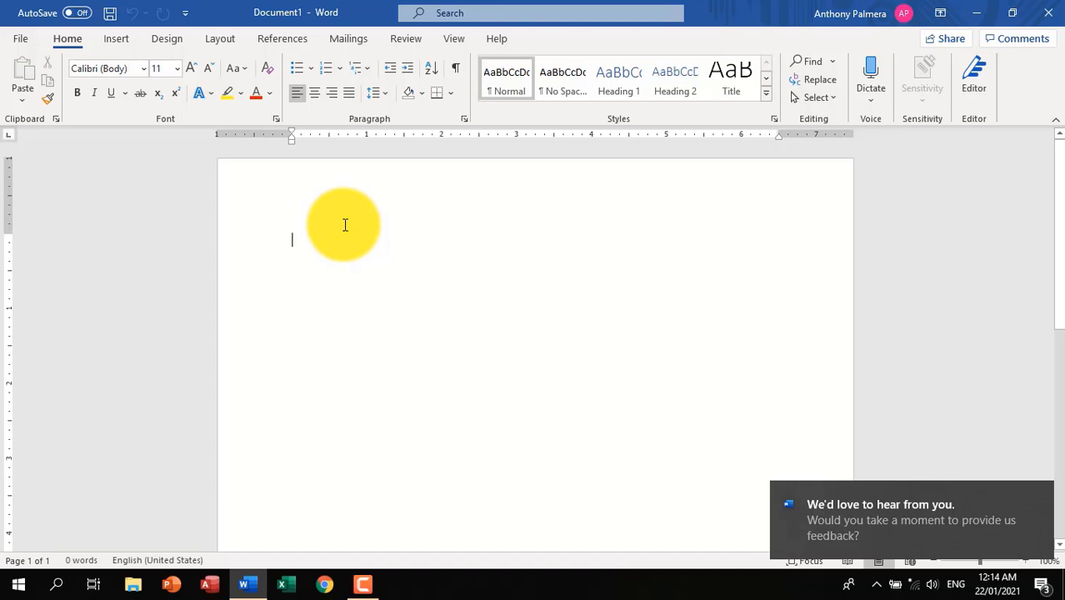
pyautogui.write('dad')
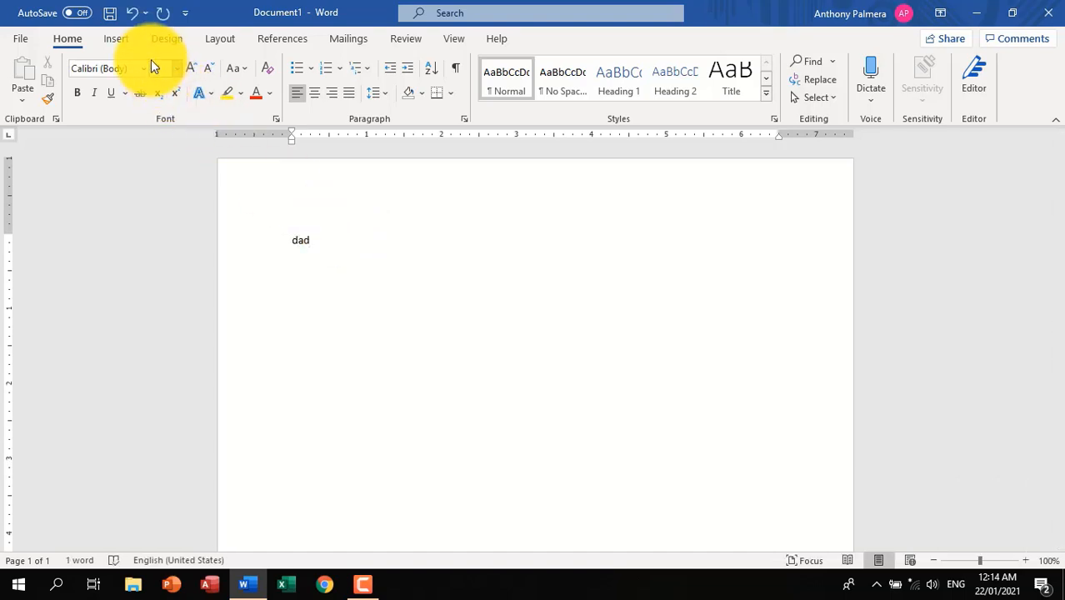
pyautogui.click(116, 38)
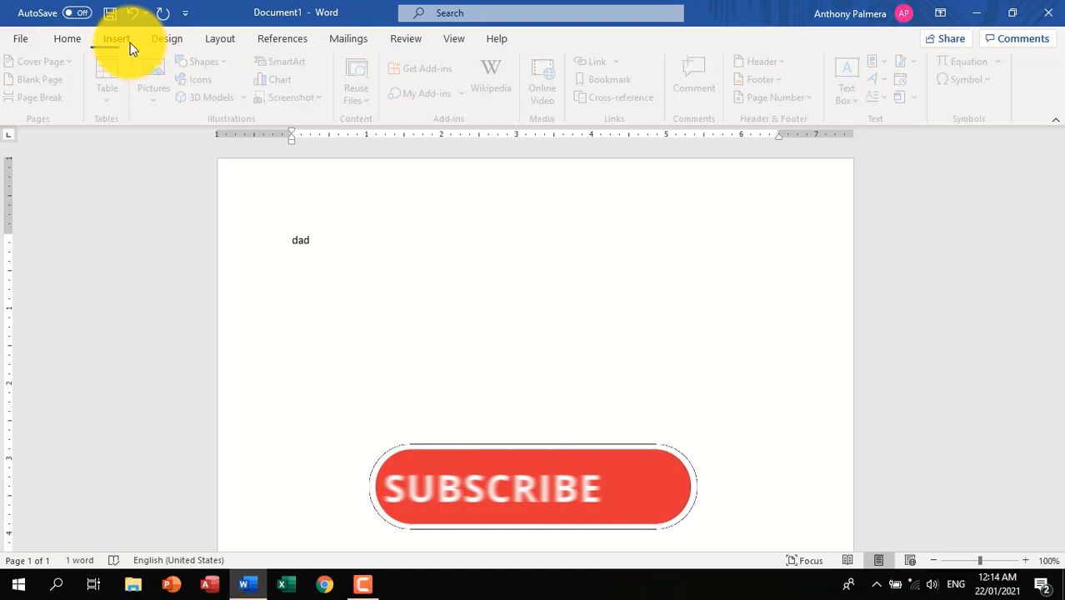
pyautogui.write('asd')
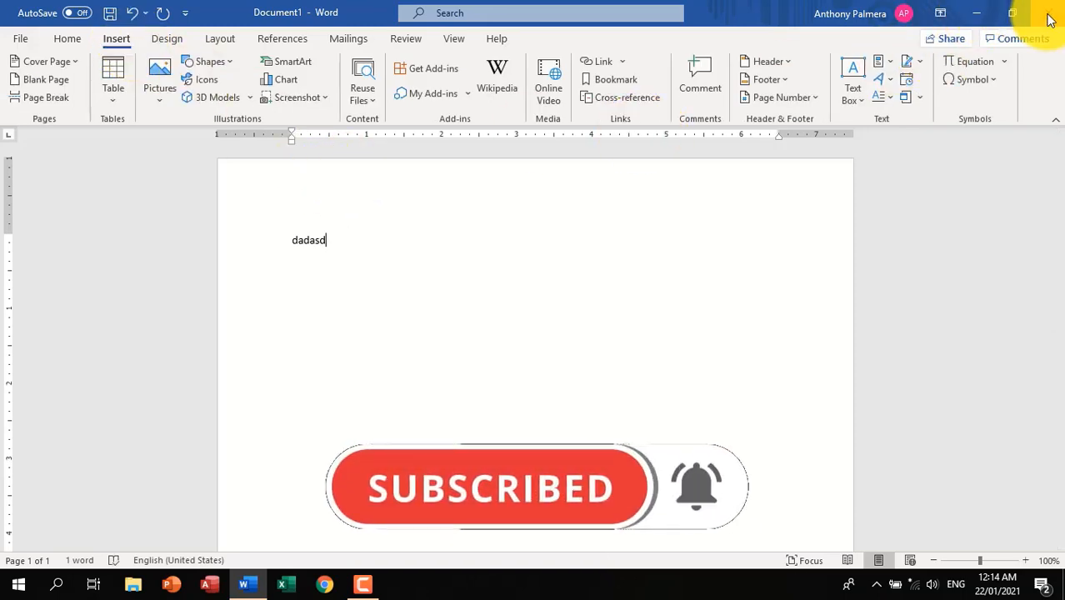
pyautogui.click(1050, 15)
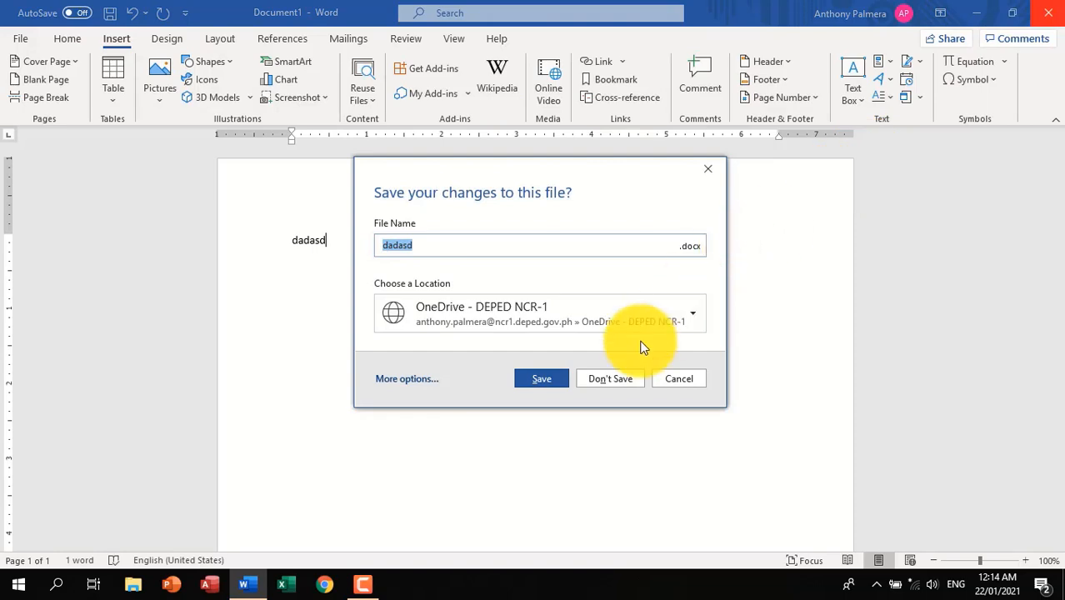